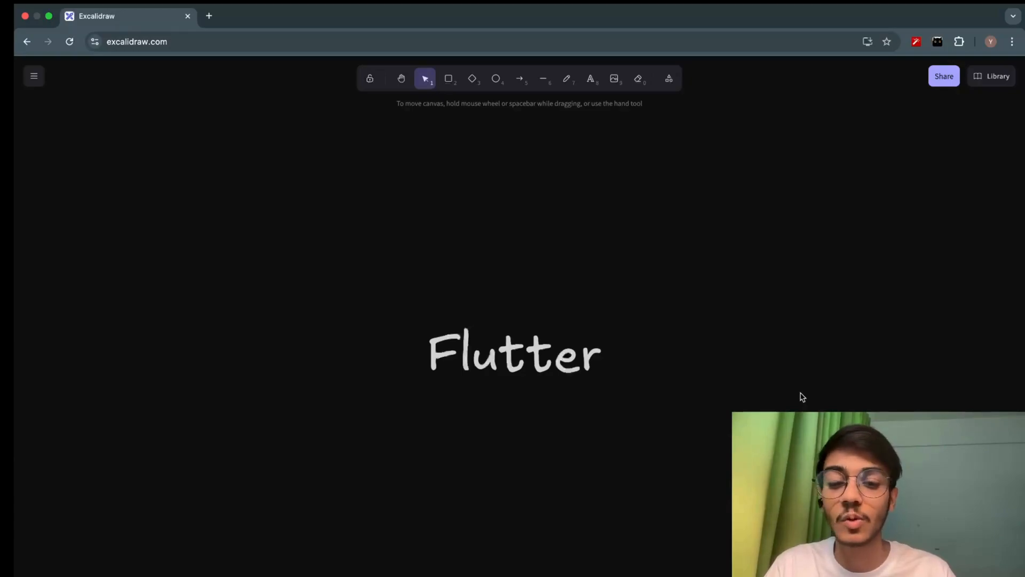
pyautogui.moveTo(700, 304)
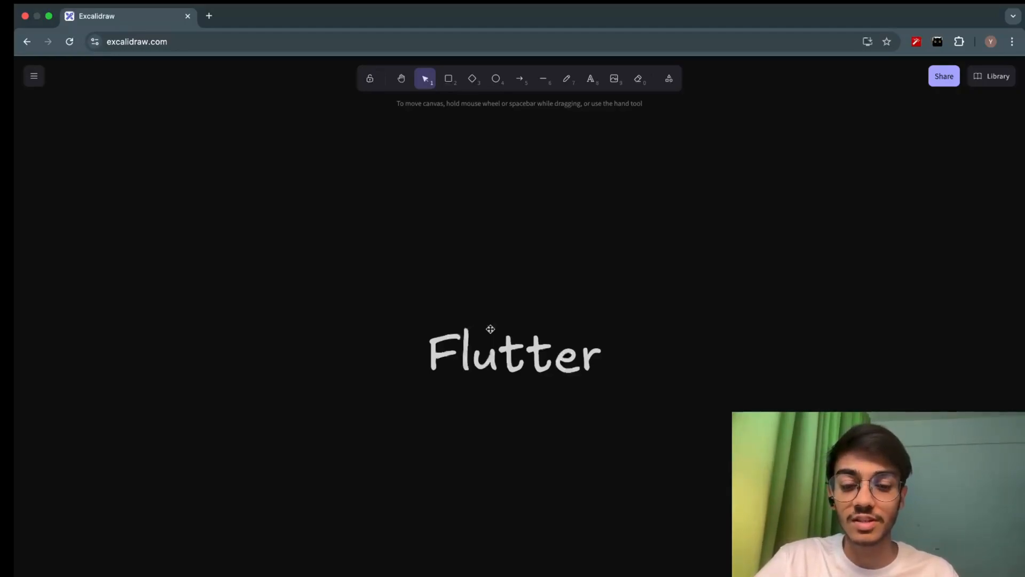
pyautogui.moveTo(526, 318)
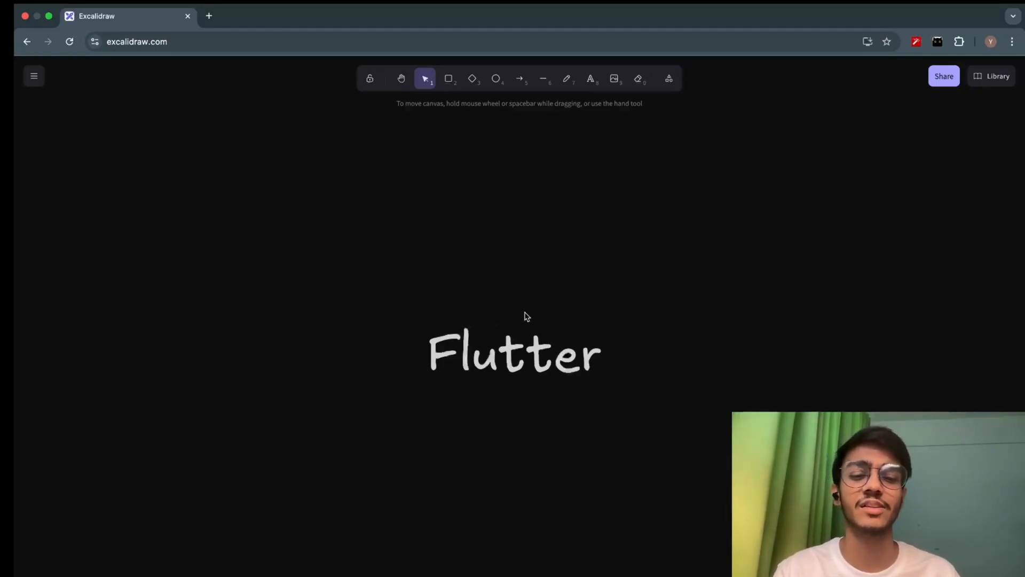
pyautogui.moveTo(614, 318)
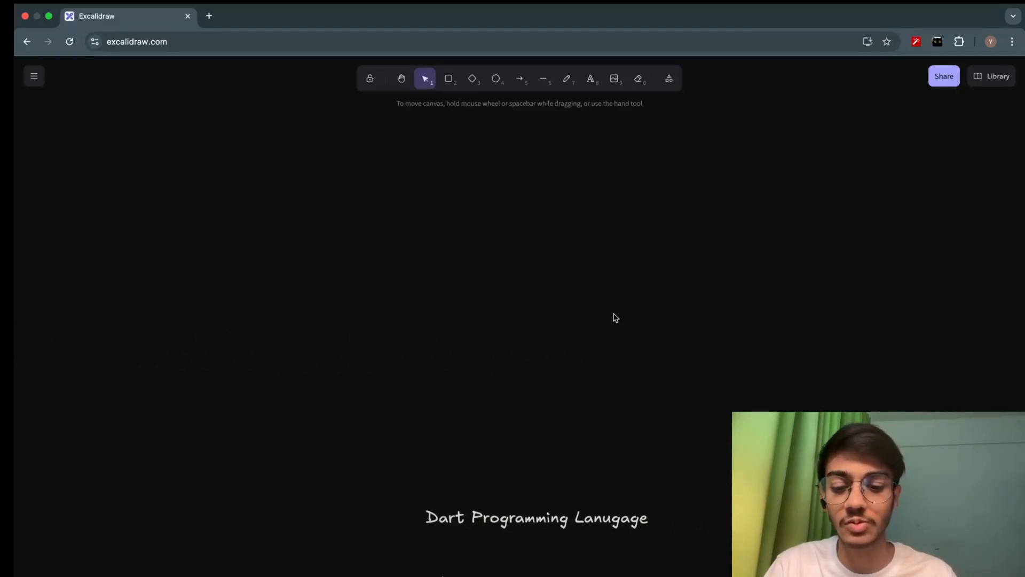
pyautogui.scroll(-3)
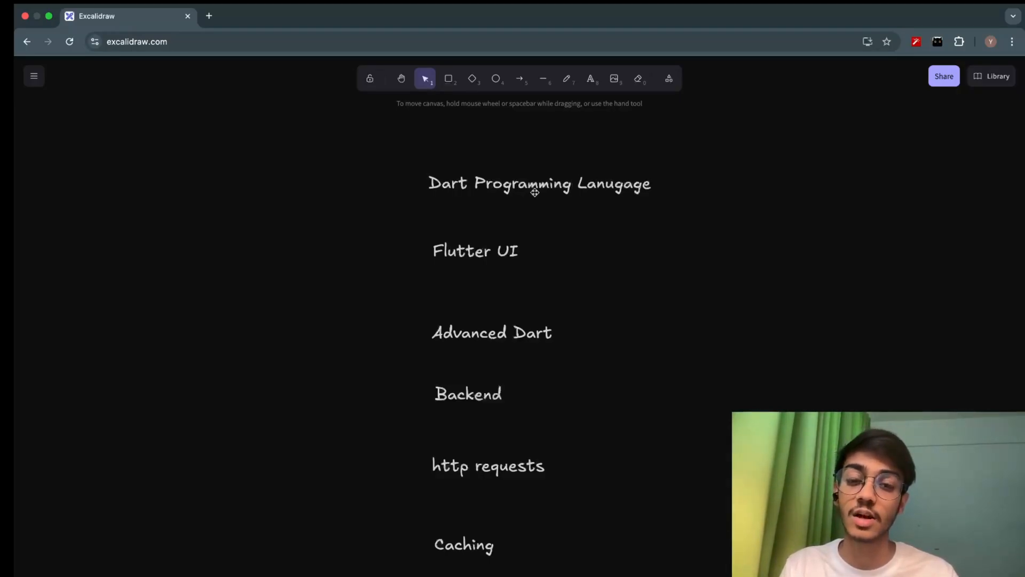
pyautogui.moveTo(571, 255)
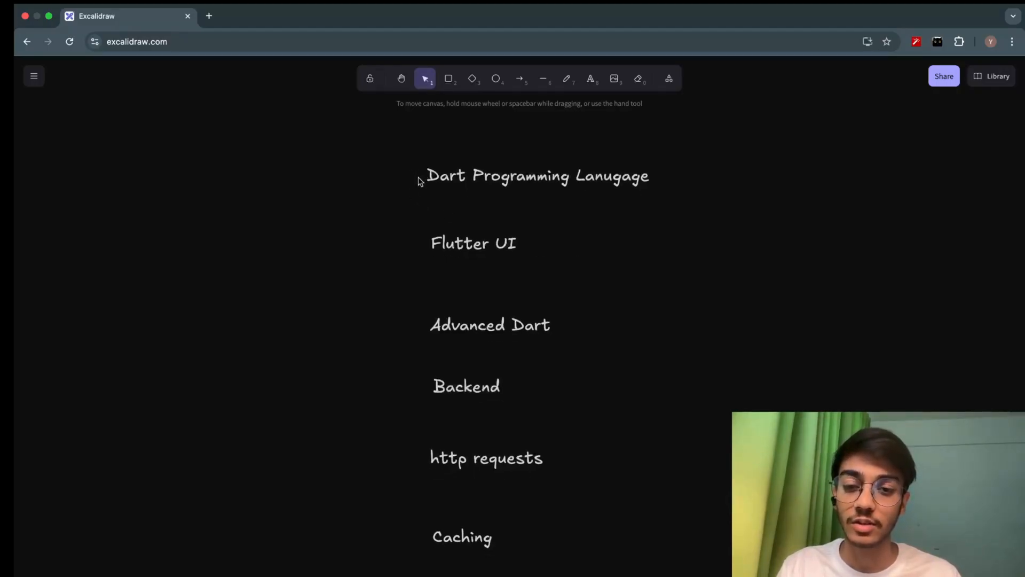
pyautogui.moveTo(422, 177)
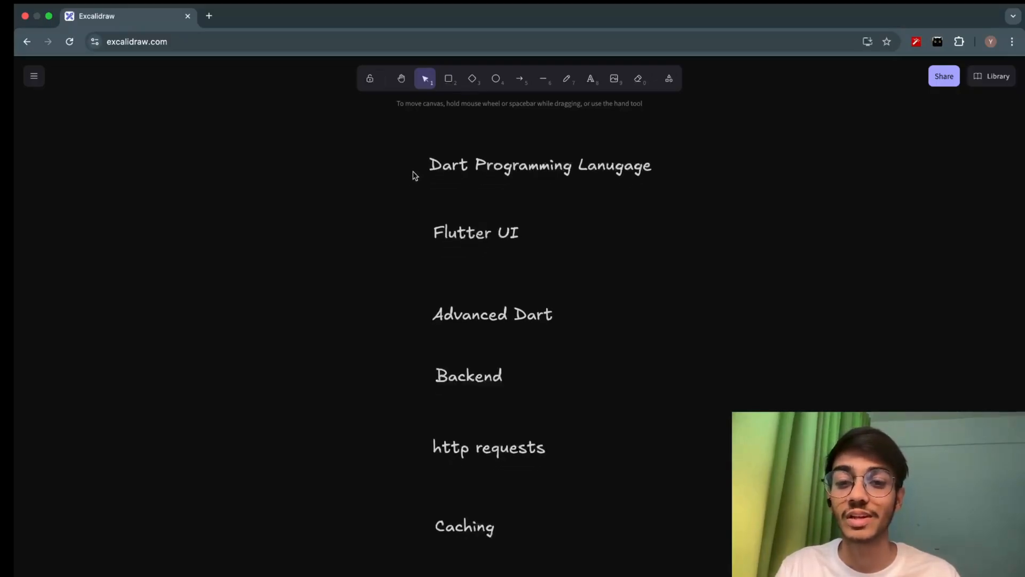
pyautogui.moveTo(408, 228)
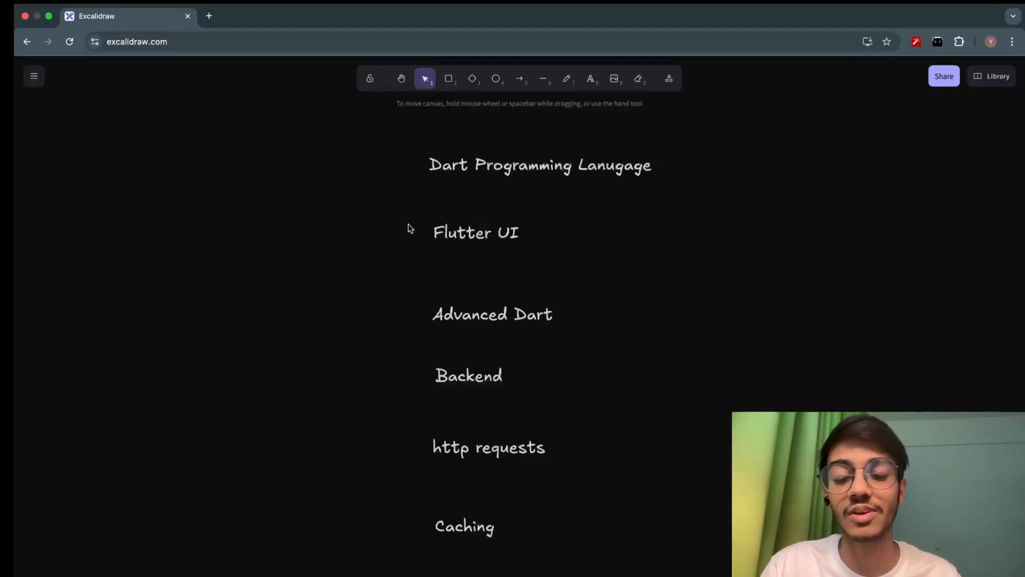
pyautogui.moveTo(448, 227)
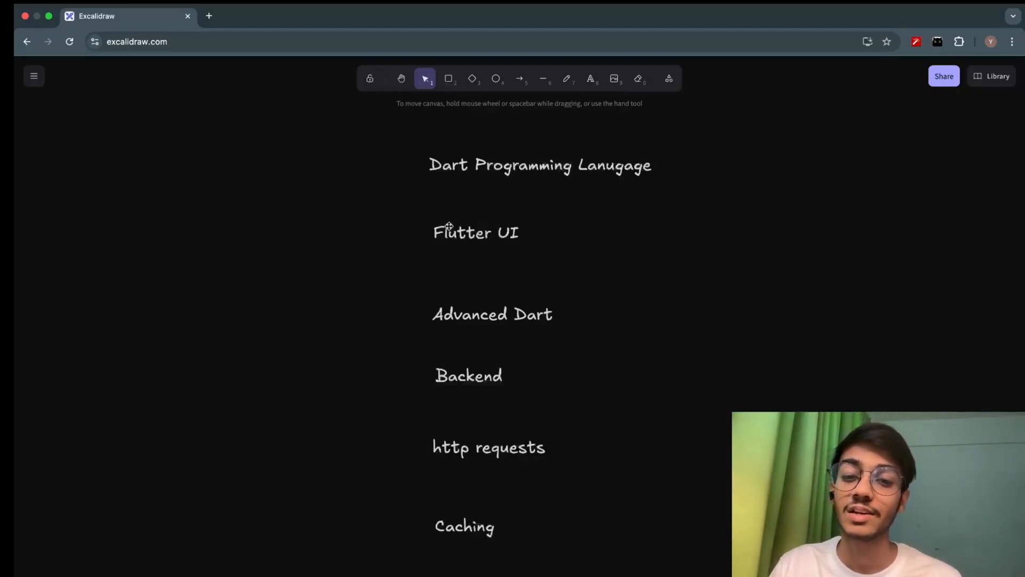
pyautogui.moveTo(403, 251)
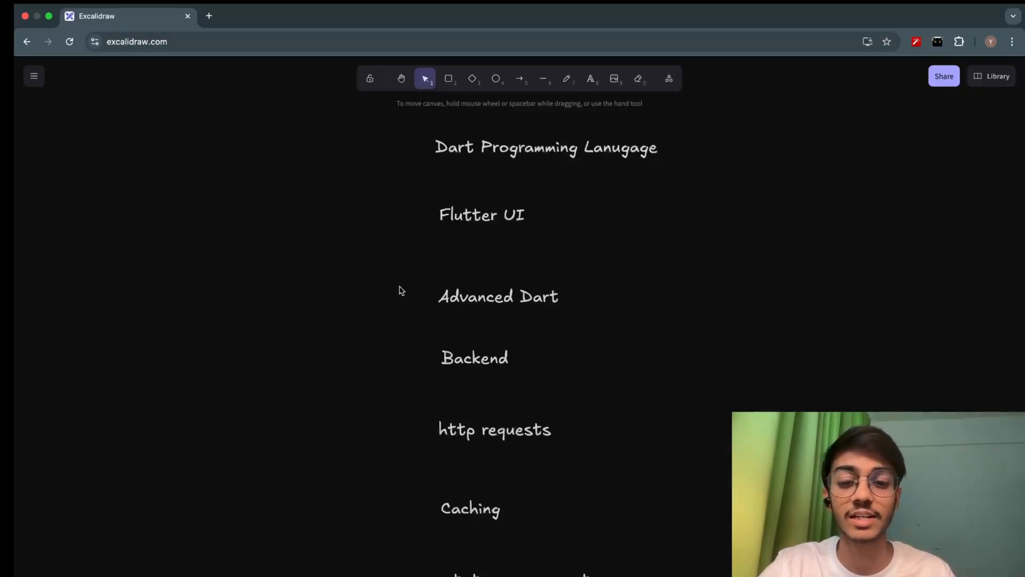
pyautogui.moveTo(442, 284)
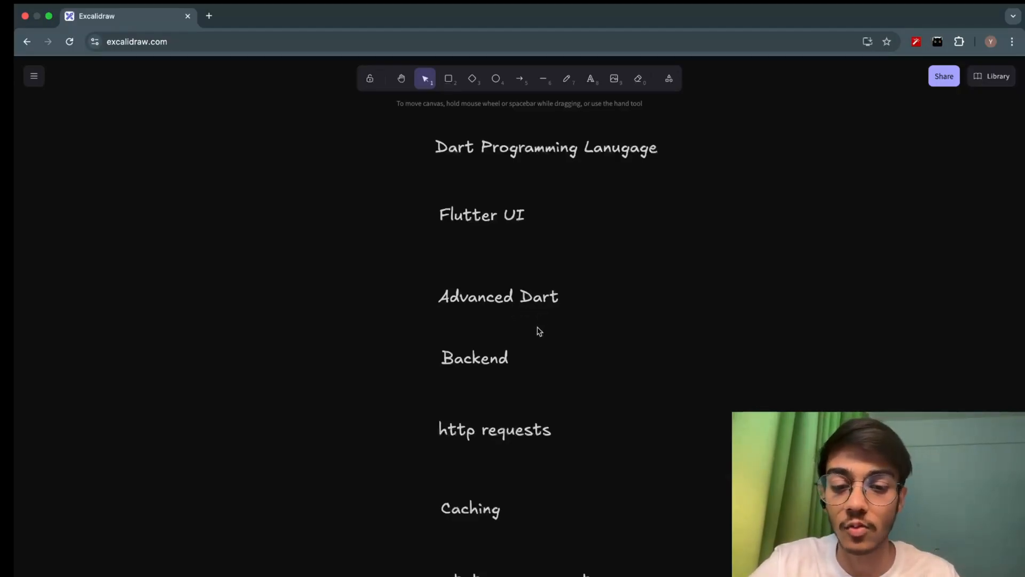
pyautogui.scroll(-3)
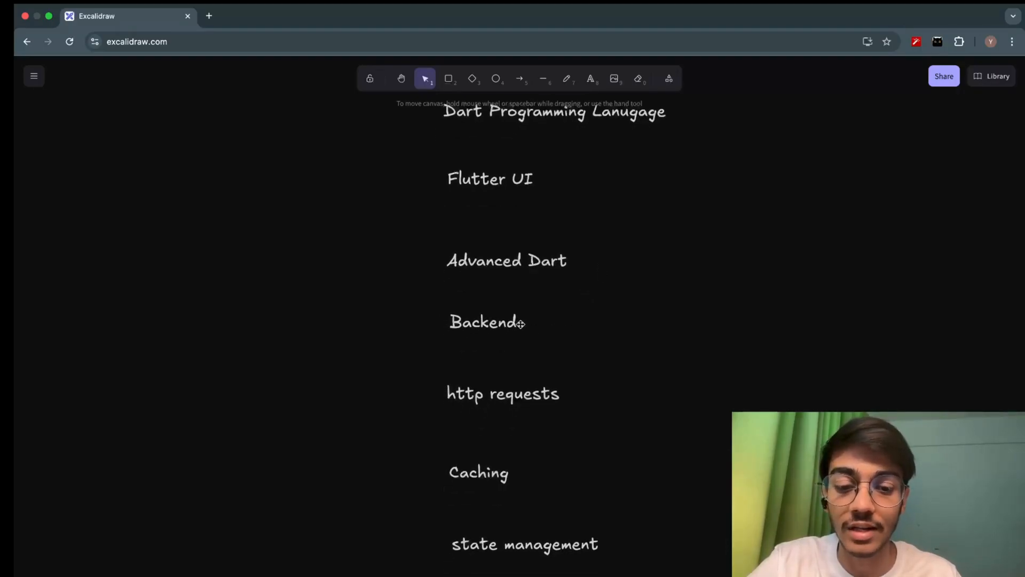
pyautogui.moveTo(538, 326)
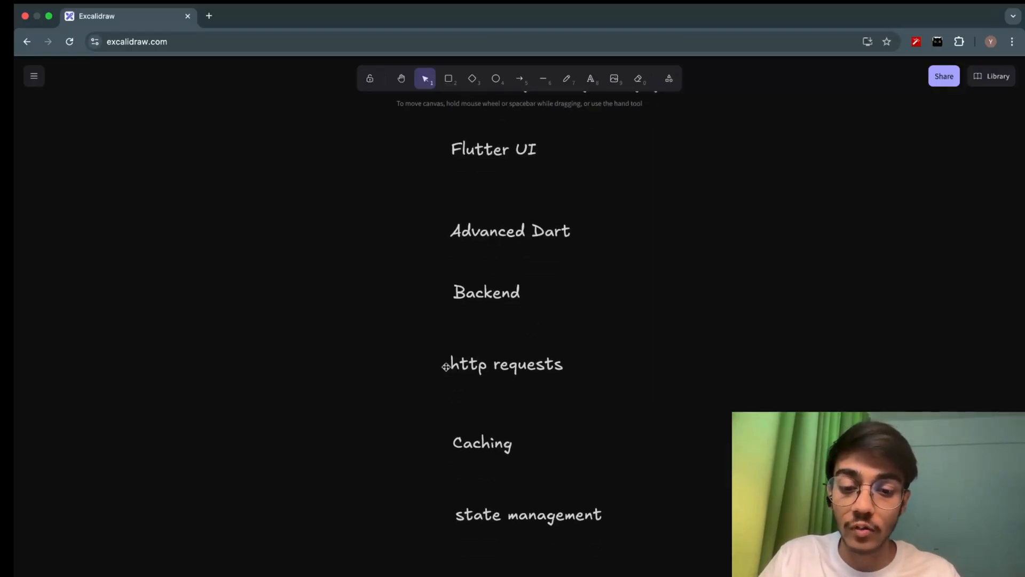
pyautogui.moveTo(454, 390)
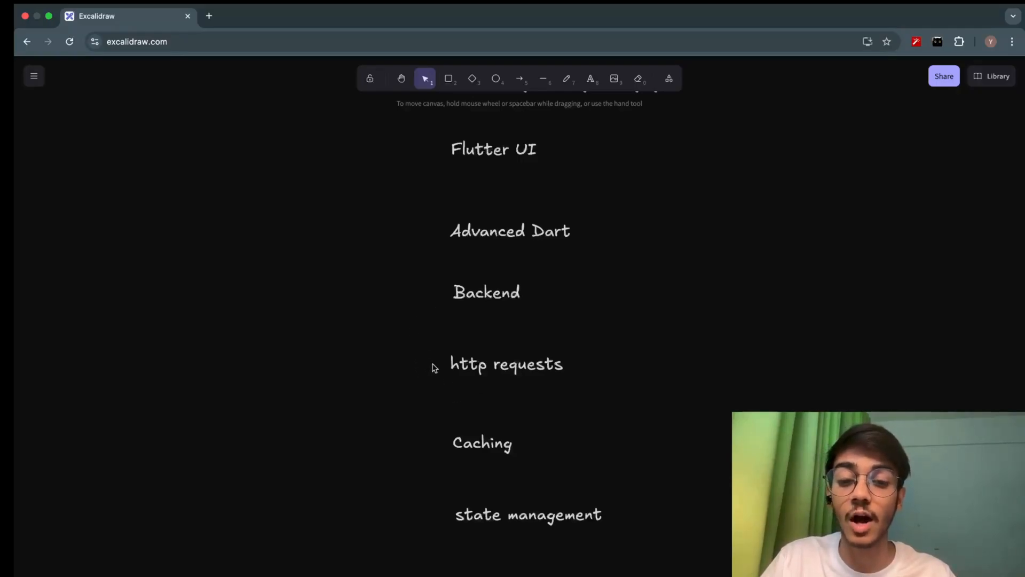
pyautogui.moveTo(430, 336)
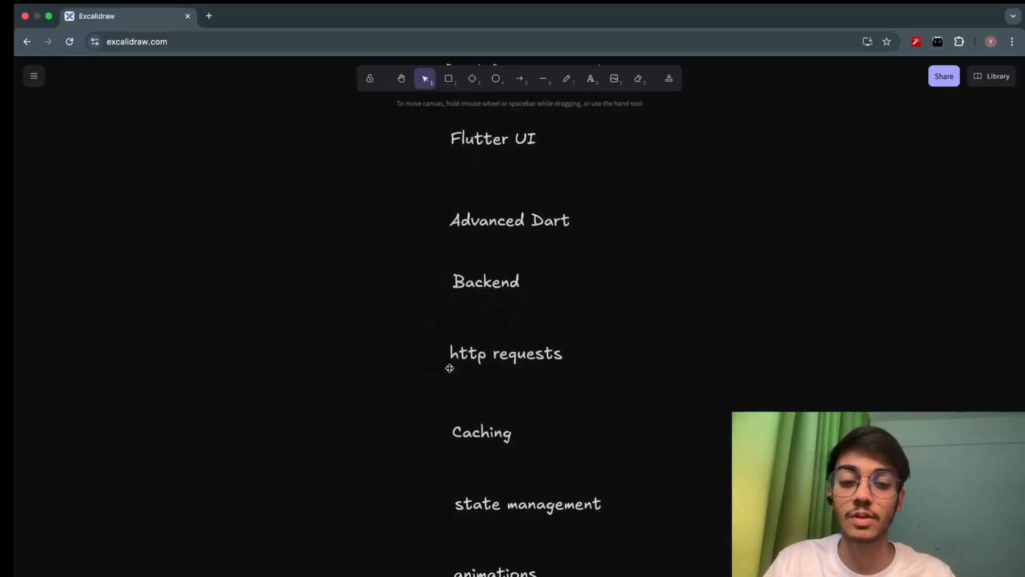
pyautogui.moveTo(430, 301)
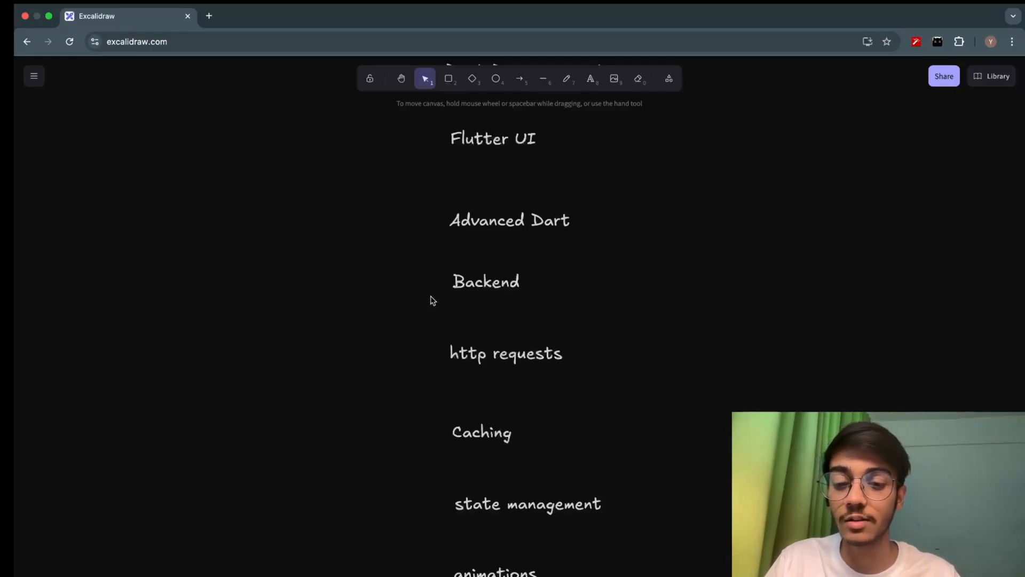
pyautogui.moveTo(403, 358)
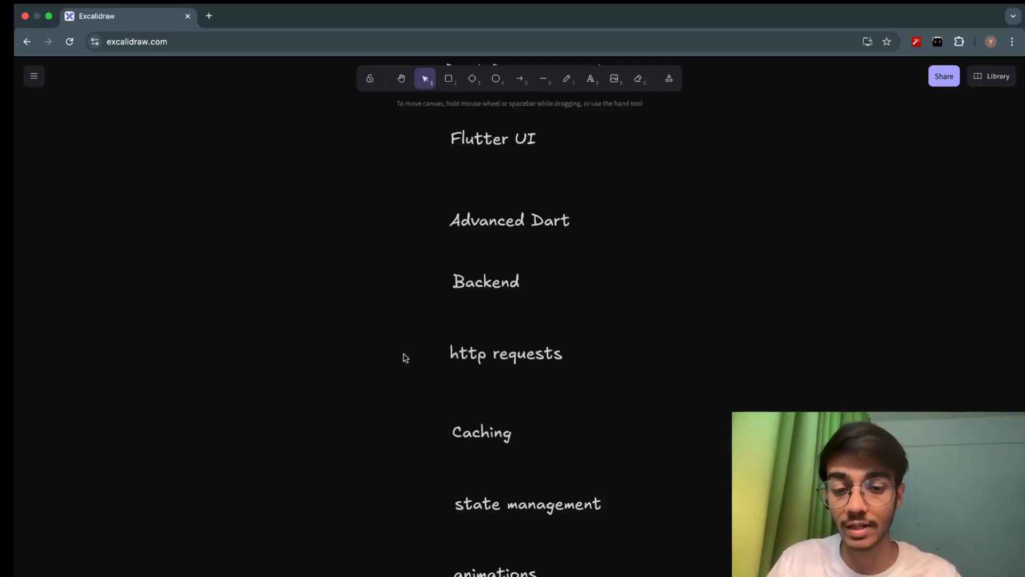
pyautogui.scroll(-3)
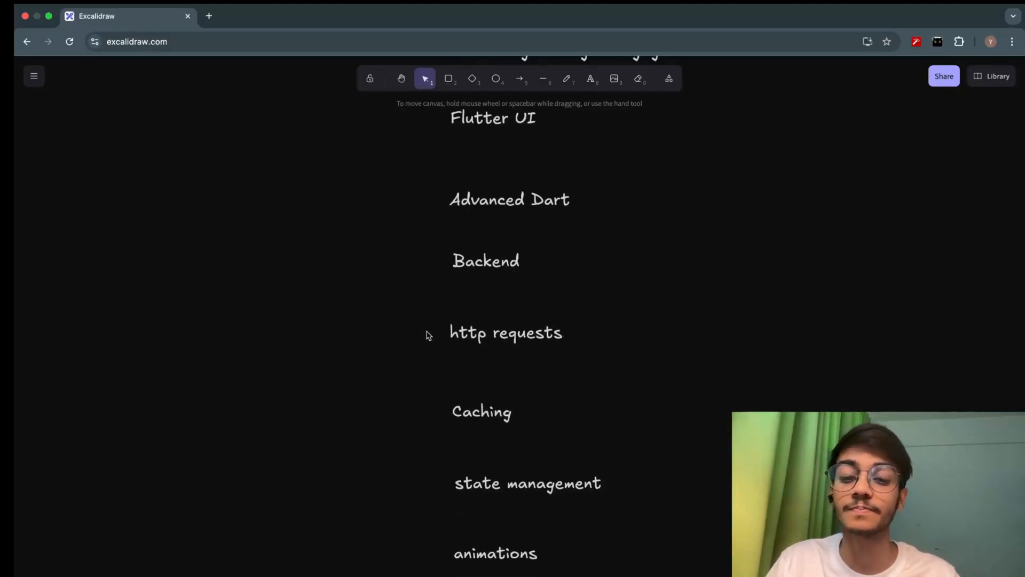
pyautogui.scroll(-3)
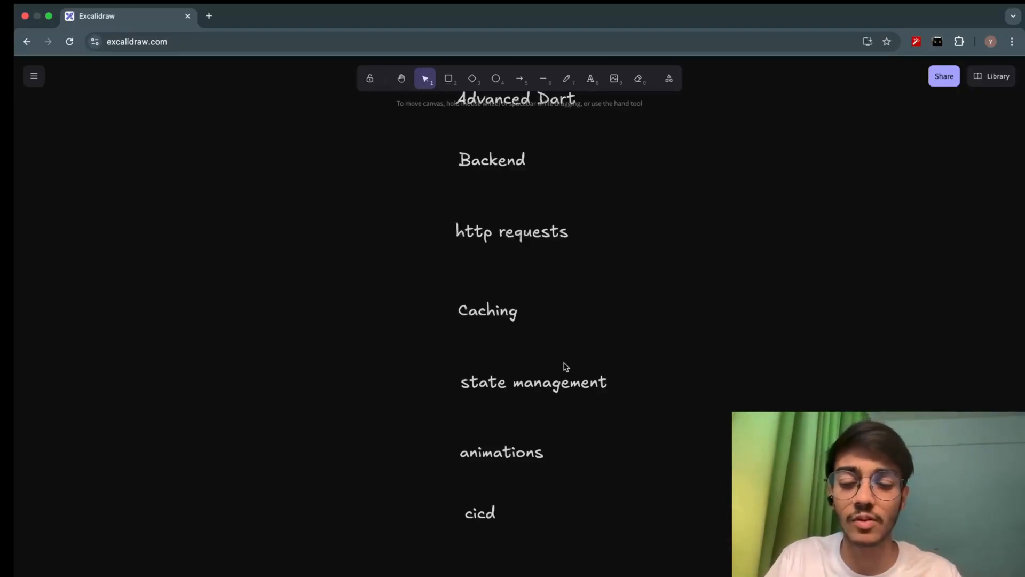
pyautogui.moveTo(594, 367)
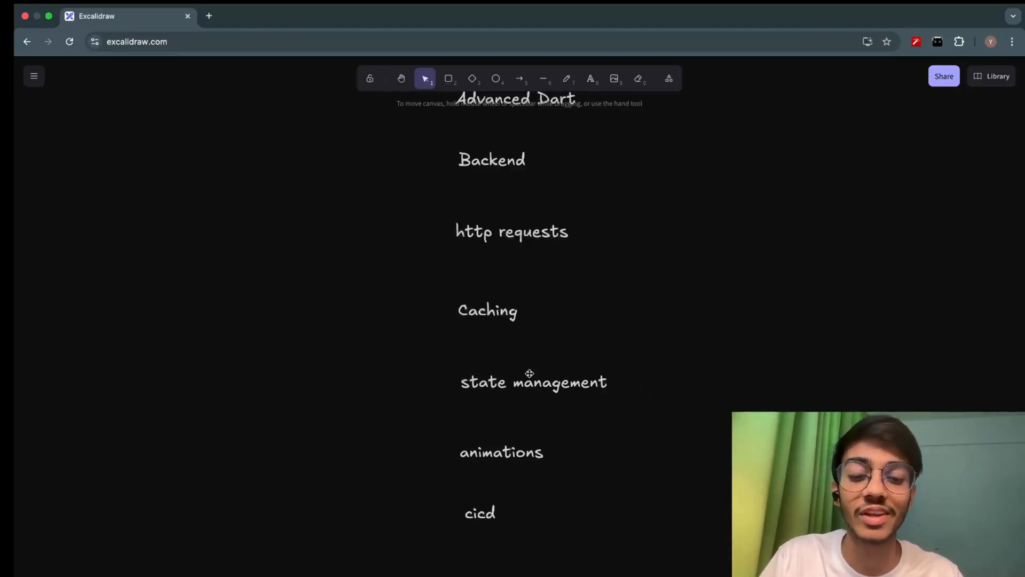
pyautogui.moveTo(533, 374)
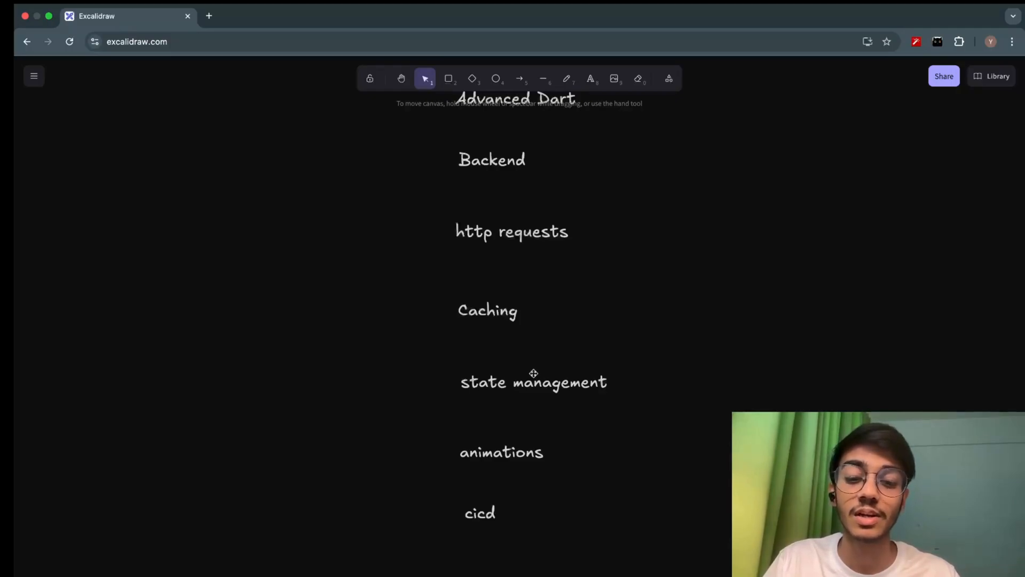
pyautogui.moveTo(517, 382)
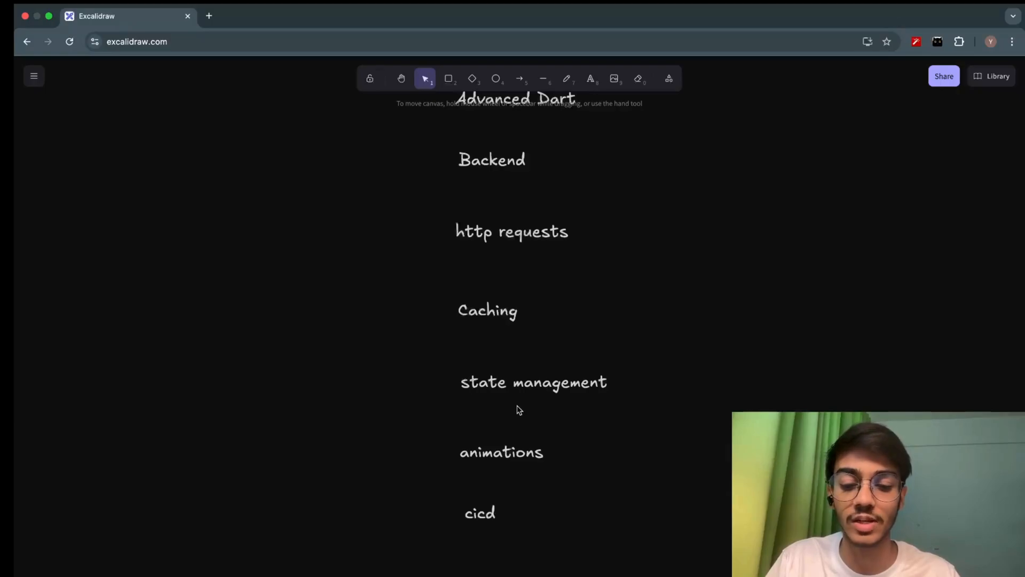
pyautogui.scroll(-3)
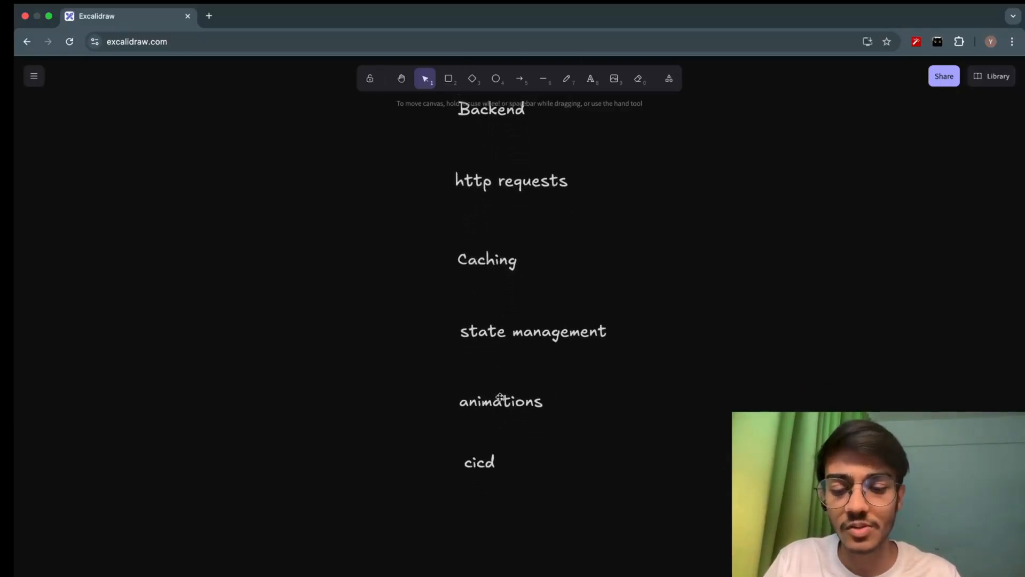
pyautogui.scroll(-3)
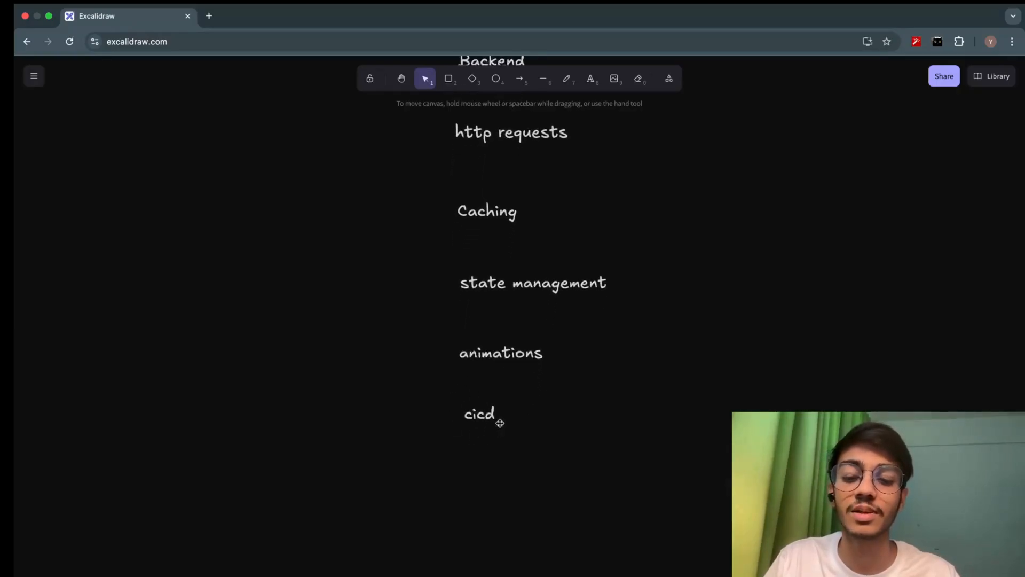
pyautogui.scroll(-3)
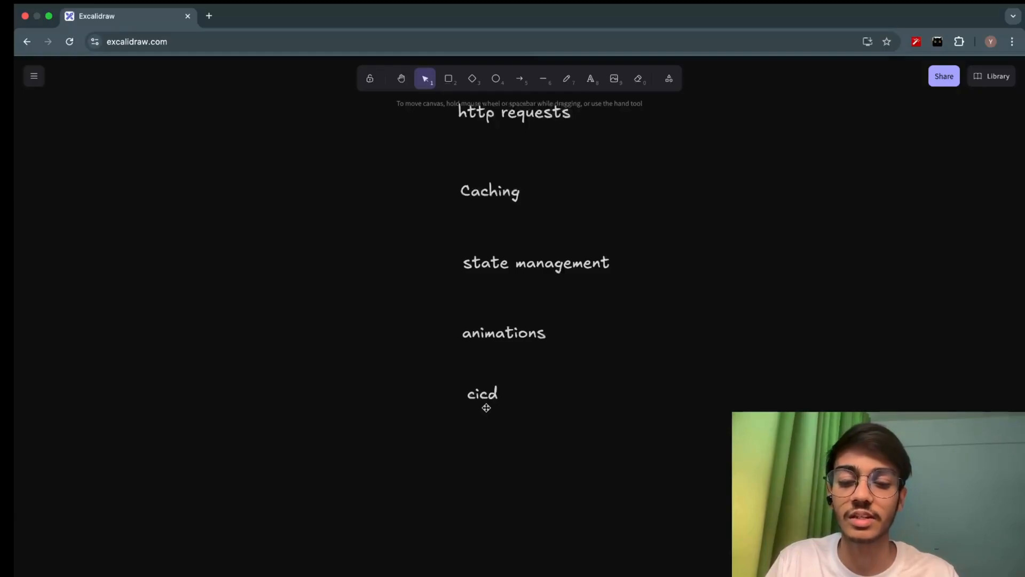
pyautogui.scroll(-3)
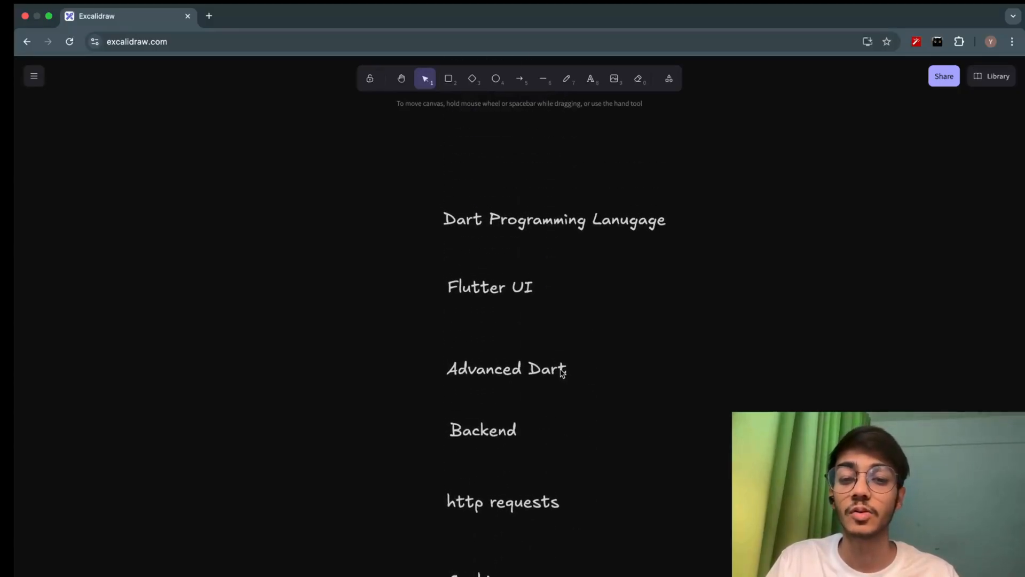
pyautogui.scroll(-3)
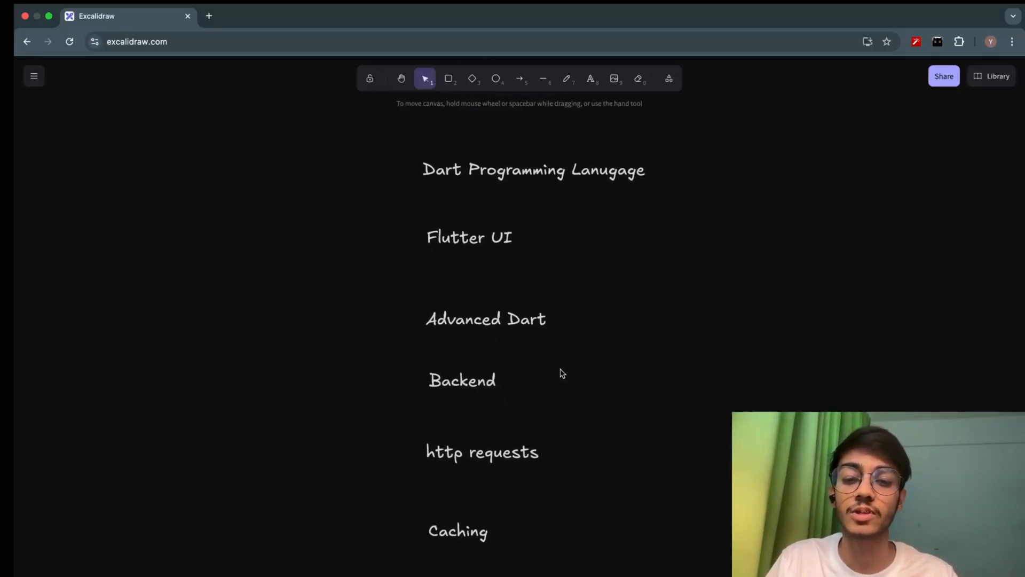